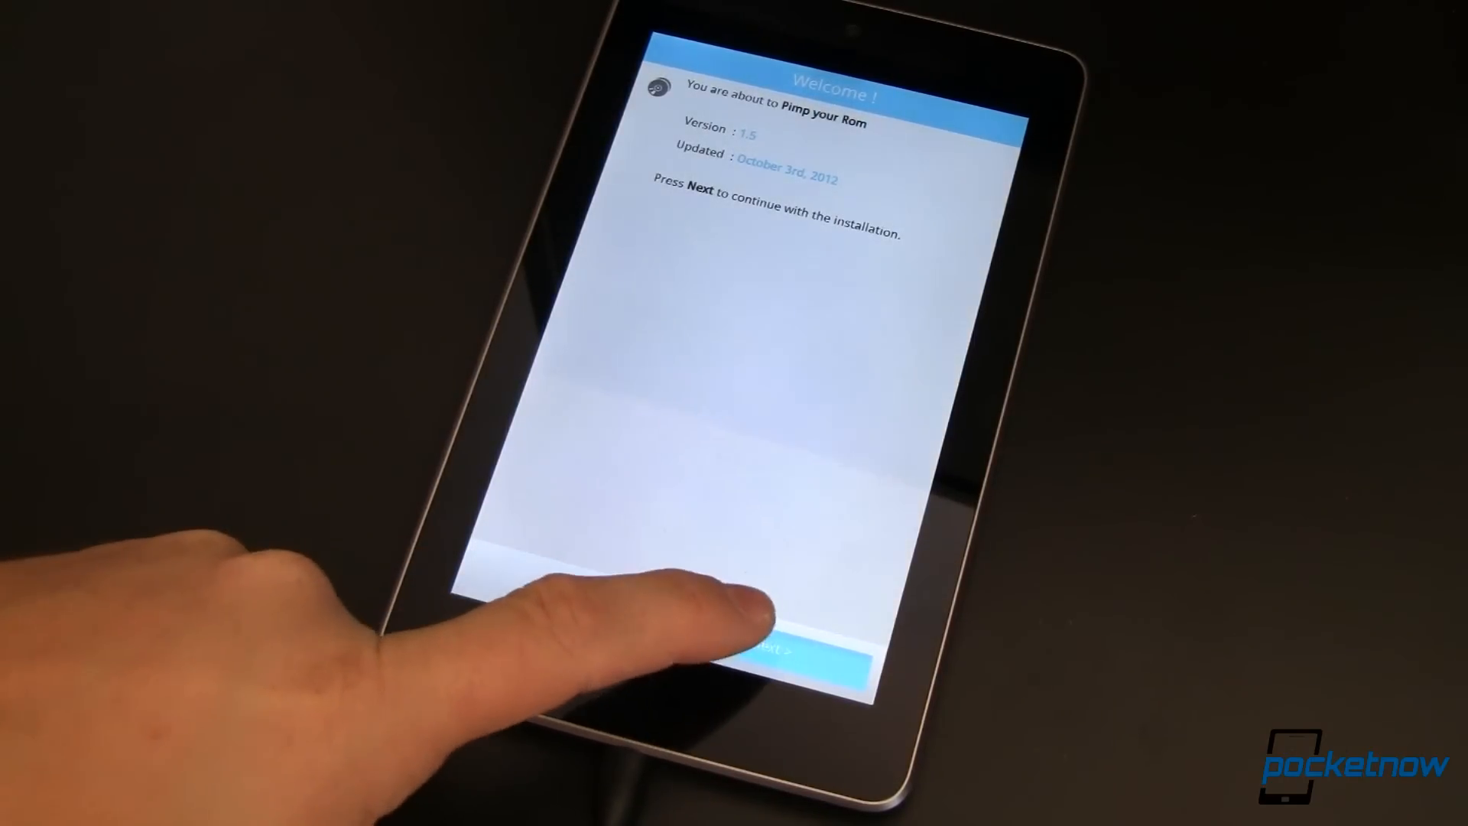
- Continue past Pimp My Rom's welcome screen to the ROM type question
click(799, 670)
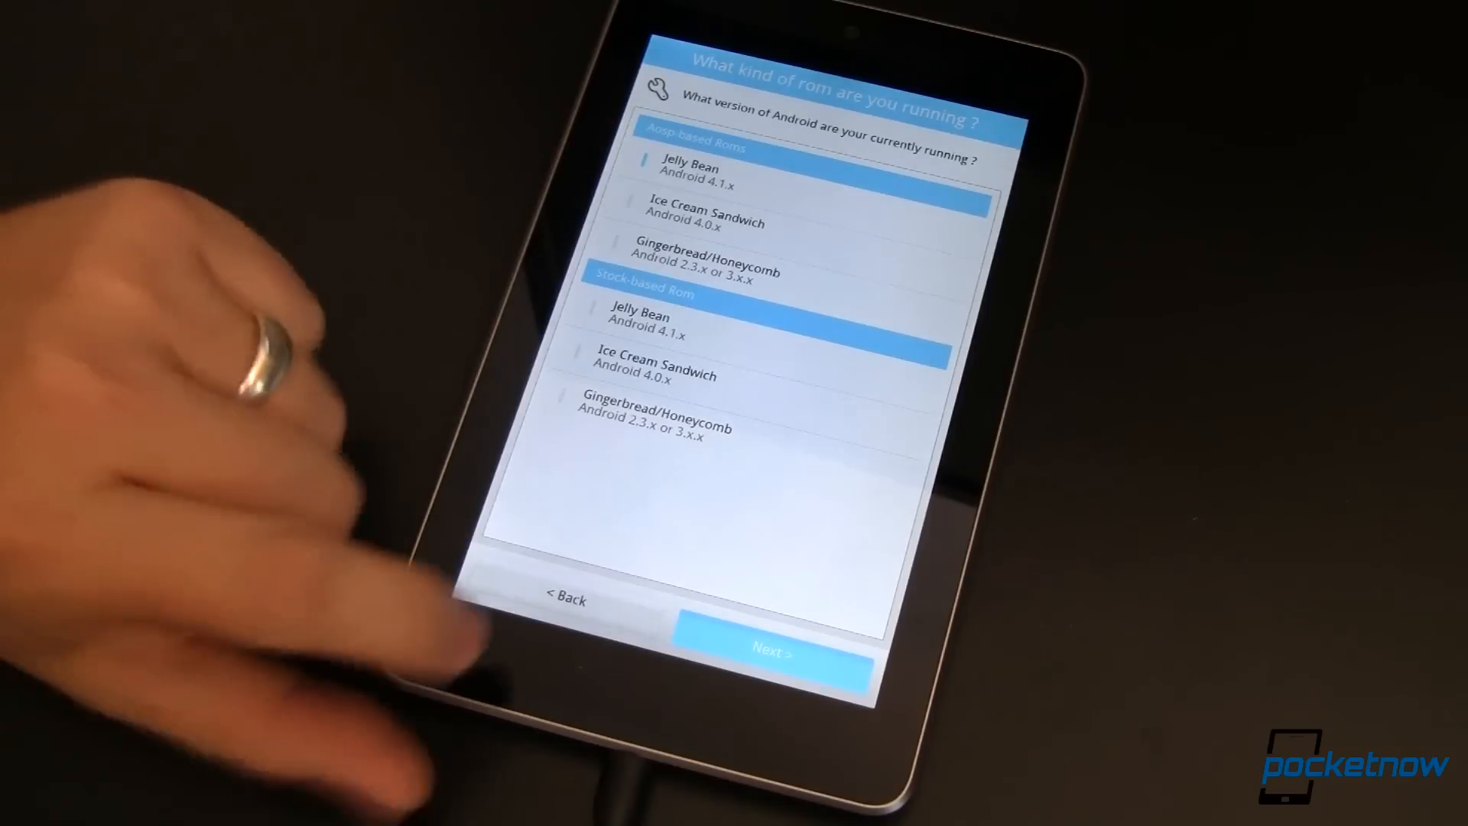
- Confirm Jelly Bean (Android 4.1.x) as the running ROM and proceed to Init.d tweaks
click(775, 650)
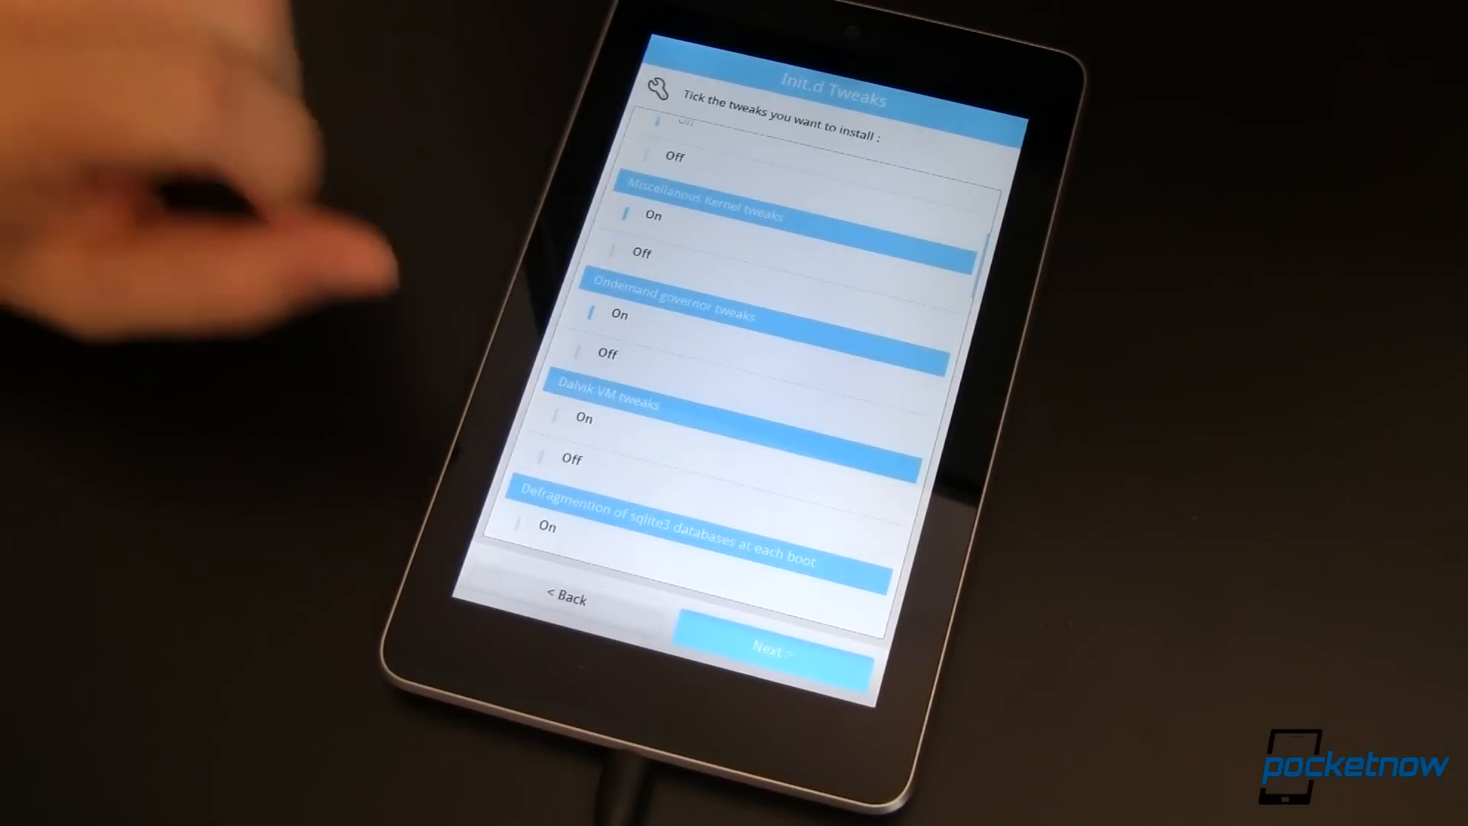
- Scroll the Init.d tweaks list down to the filesystem and ext4 performance tweaks
scroll(down, 3)
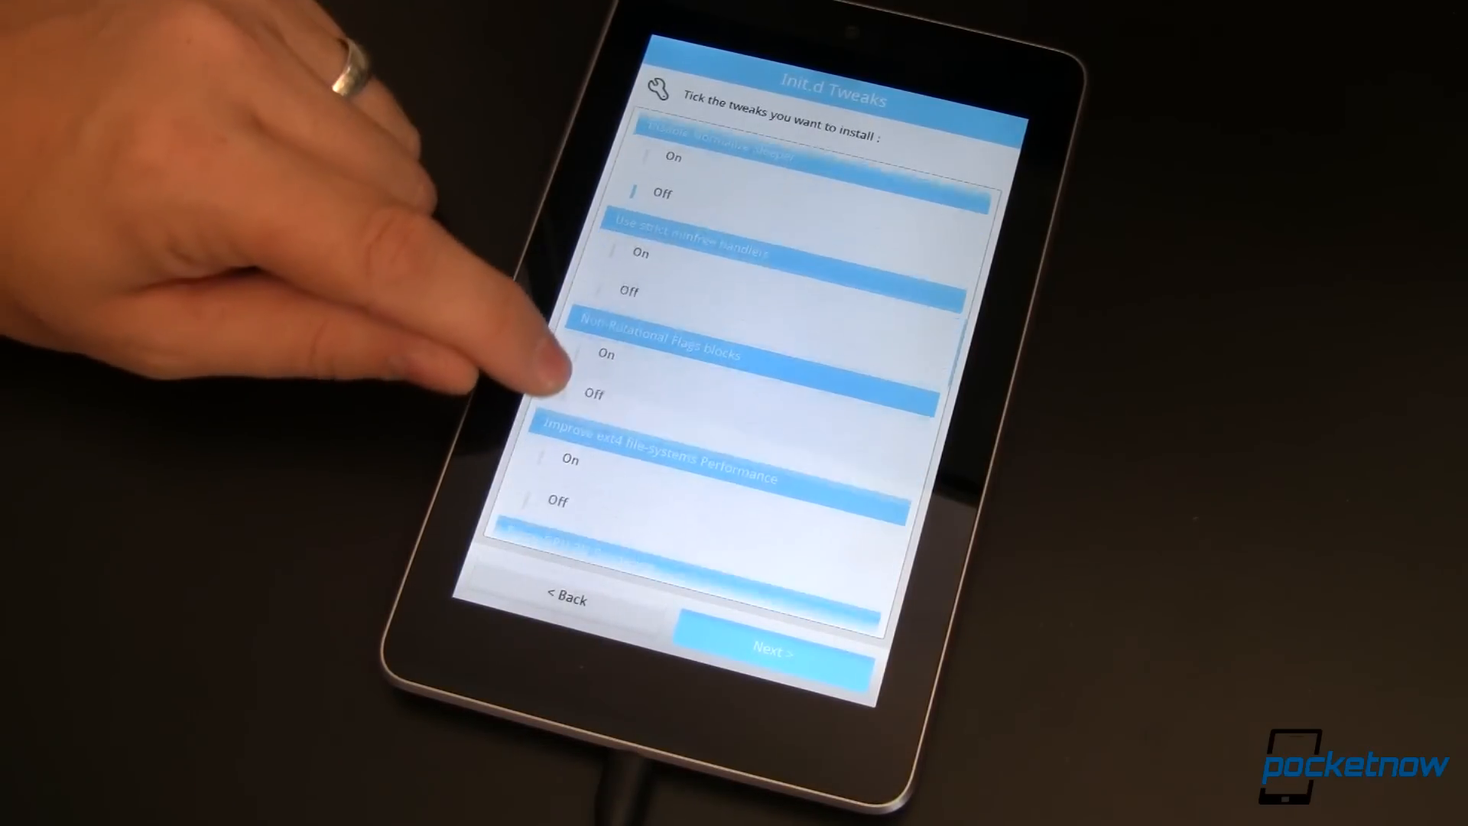
- Scroll to the end of the Init.d list, reaching Optimize sqlite3 databases
scroll(down, 3)
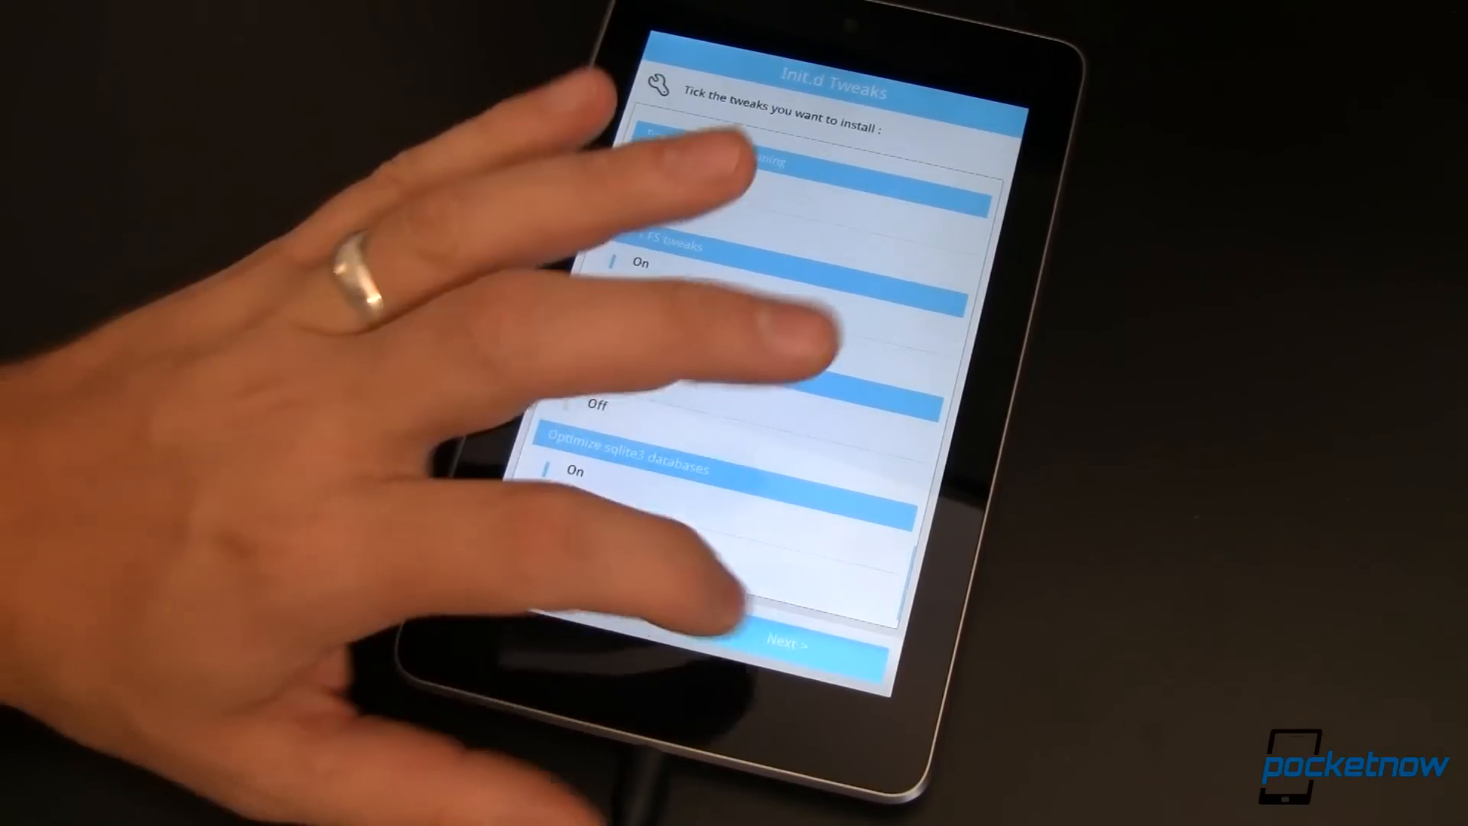
- Add Jpg quality, launcher-in-memory, internet speed and touchscreen build.prop tweaks
click(789, 644)
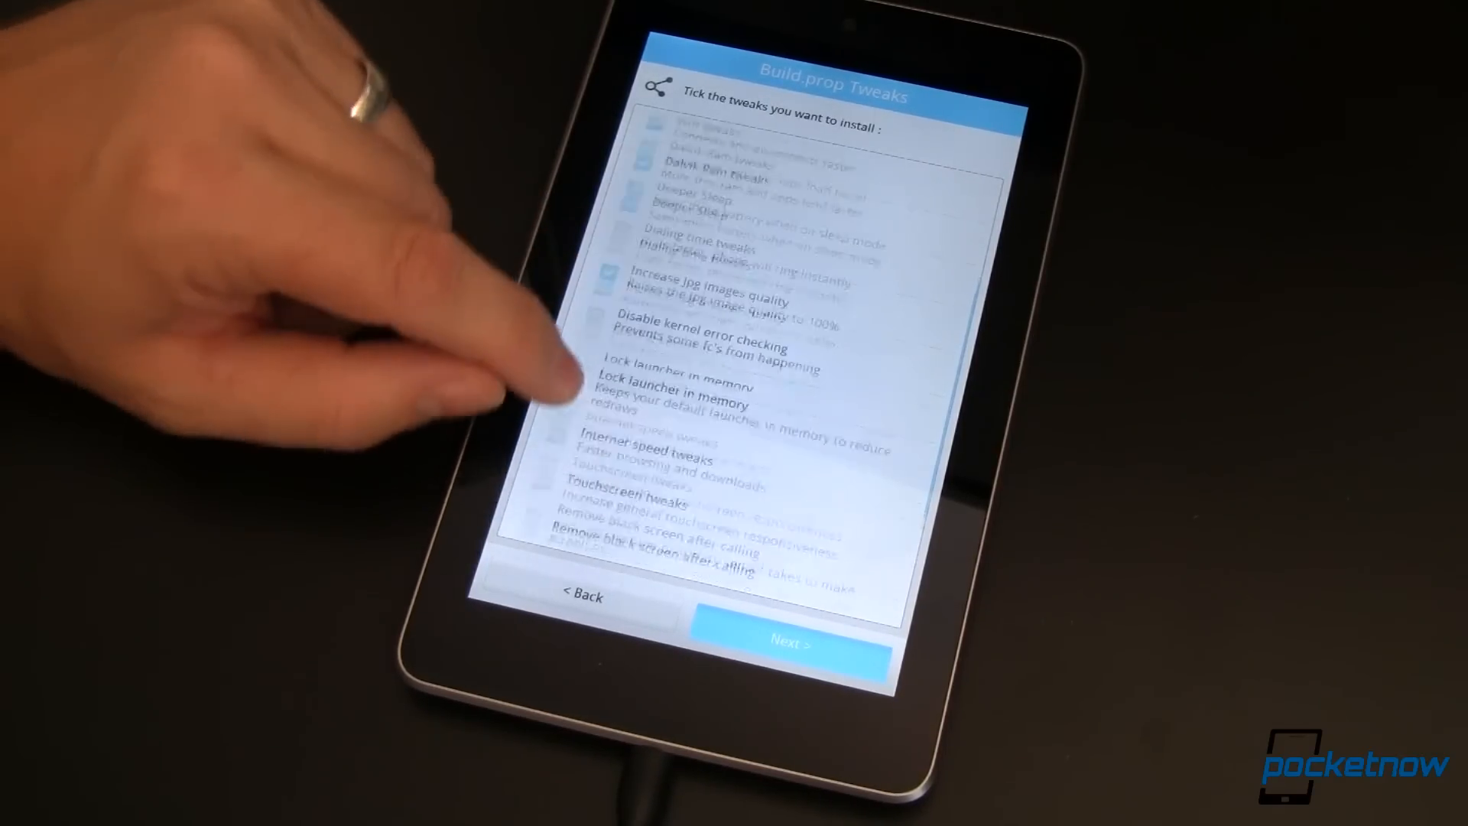
scroll(down, 3)
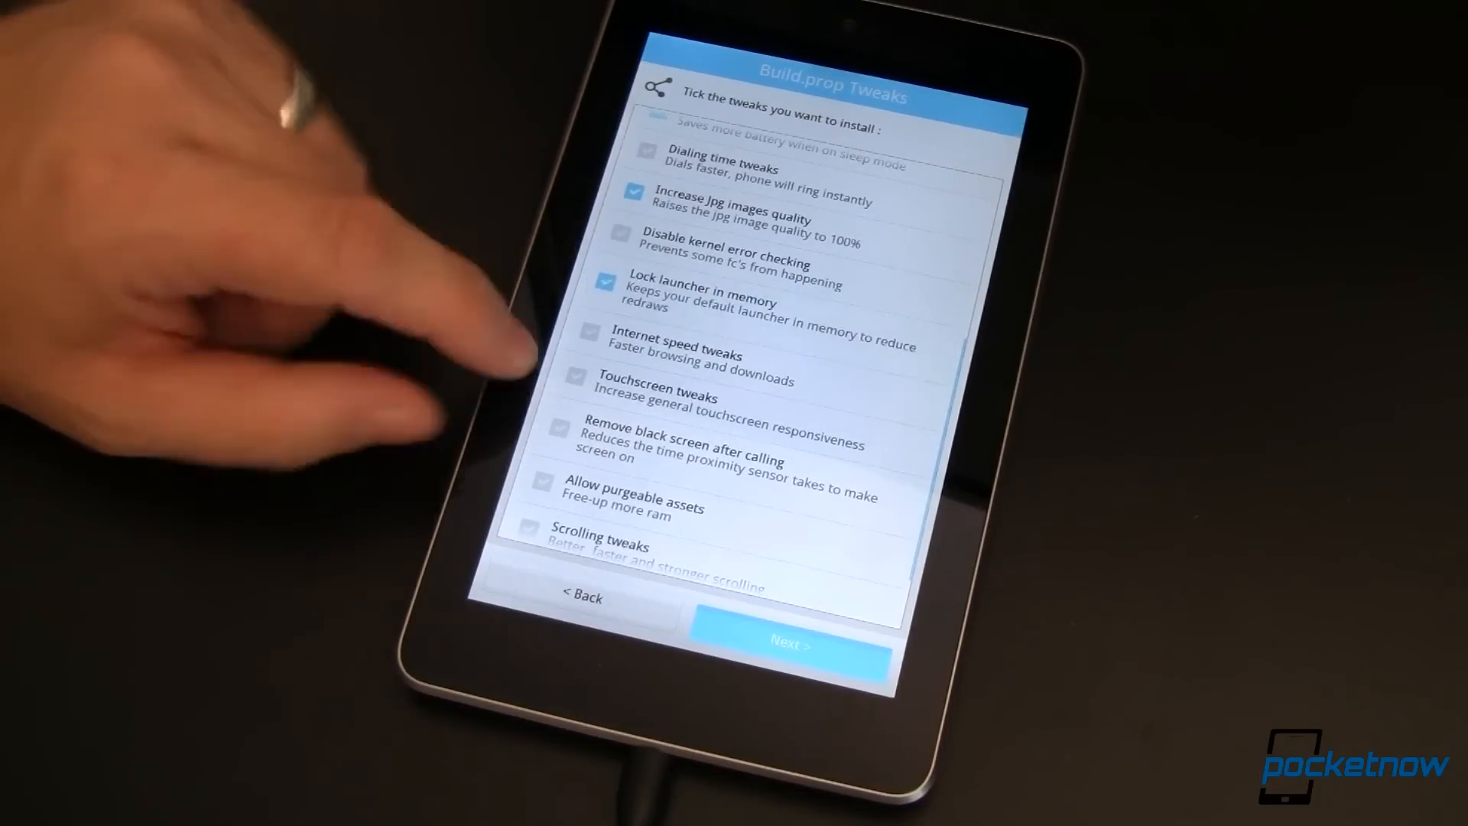
scroll(down, 3)
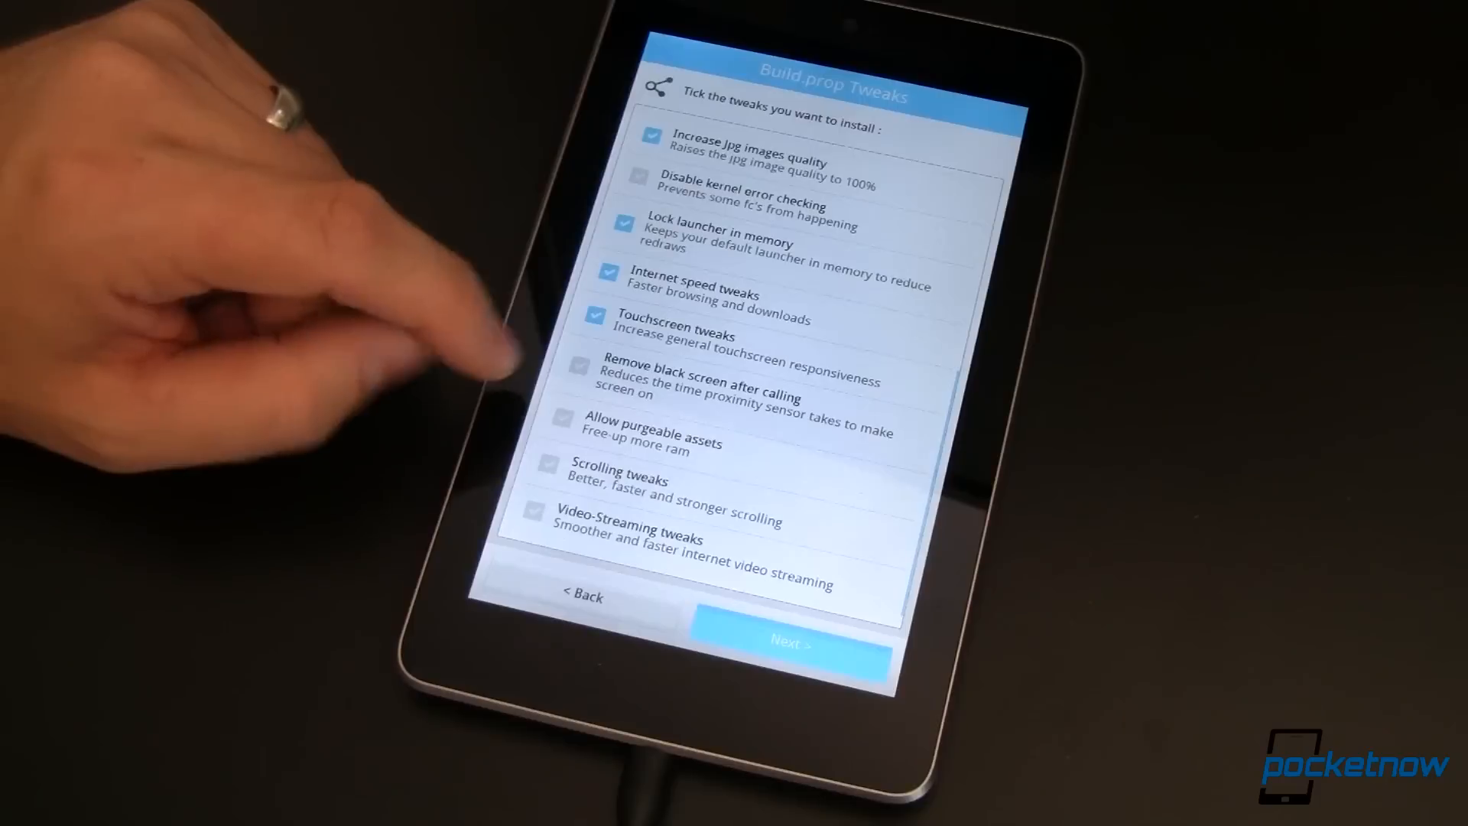
click(598, 317)
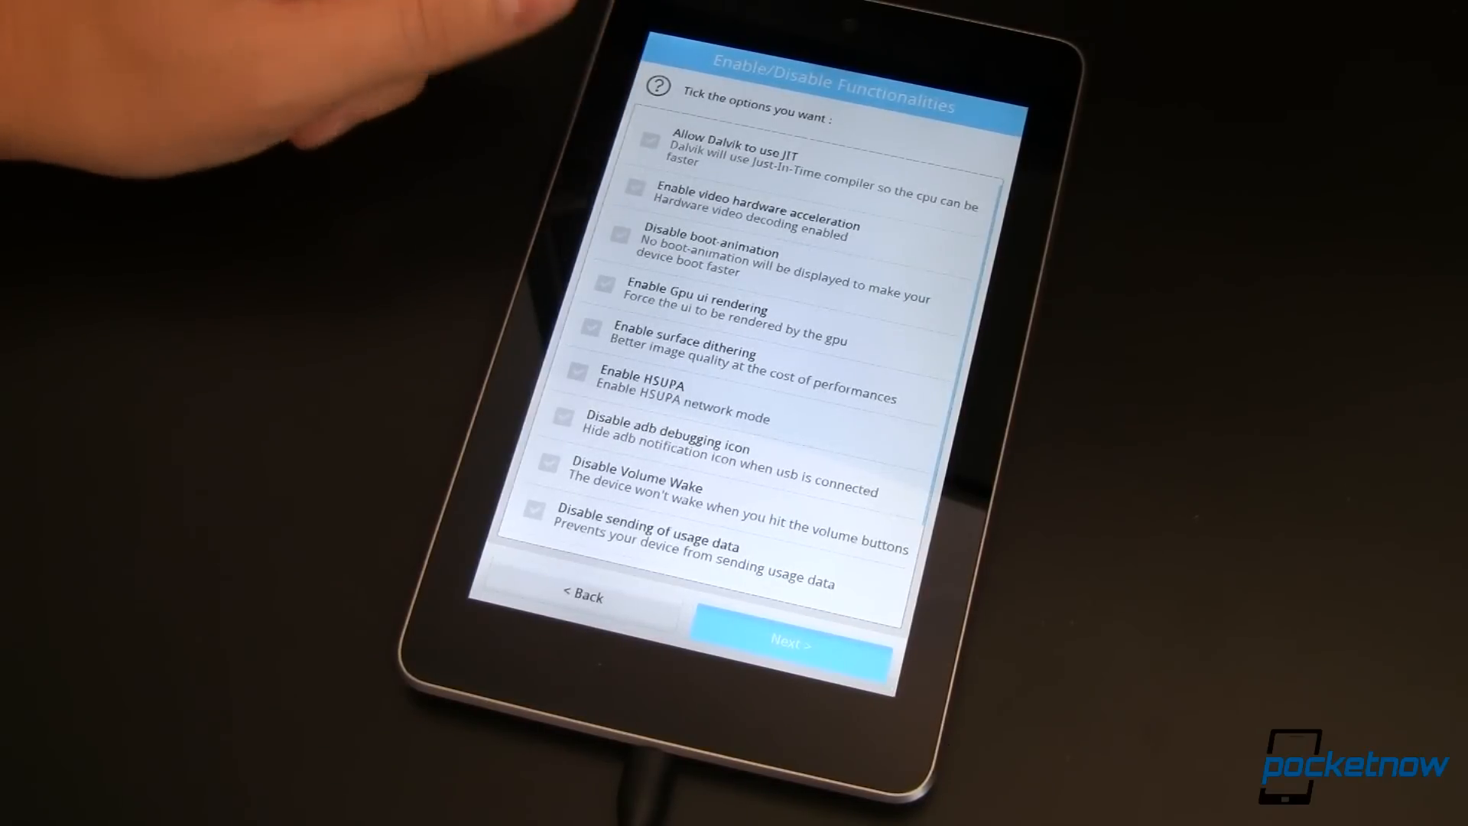
- Enable 'Disable sending of usage data' and continue to the extra features page
click(646, 144)
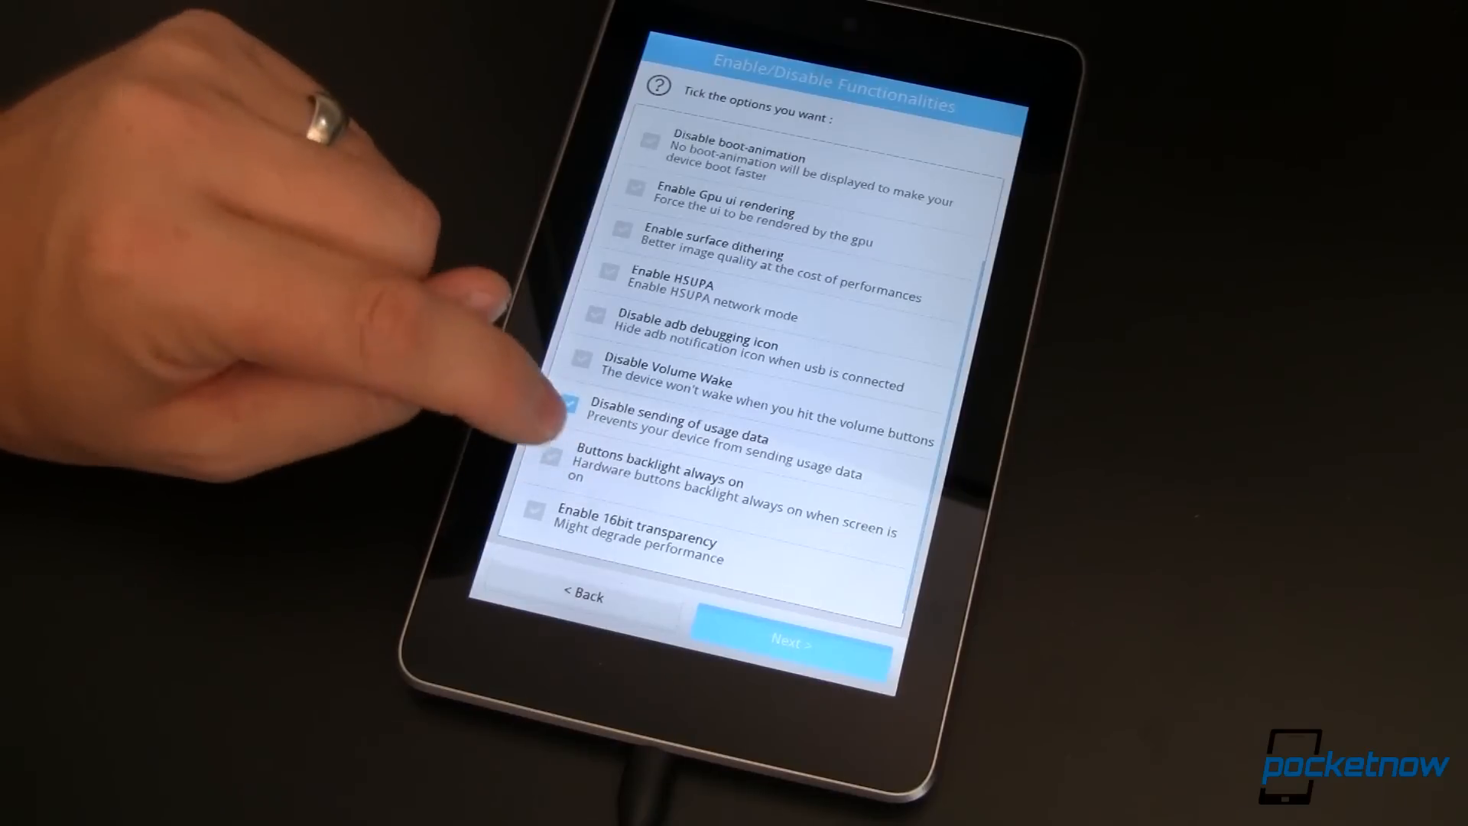
click(565, 408)
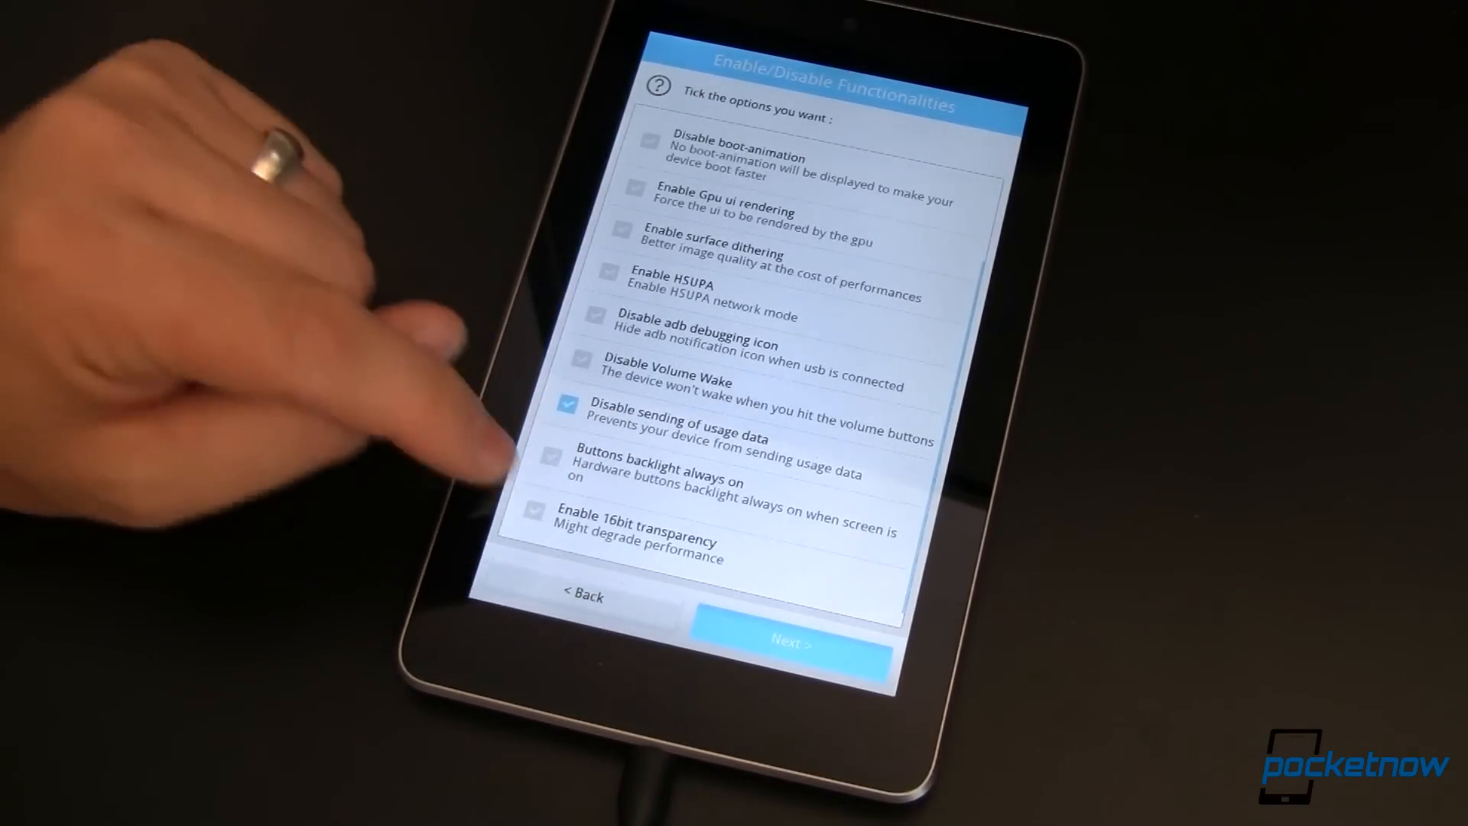
click(565, 408)
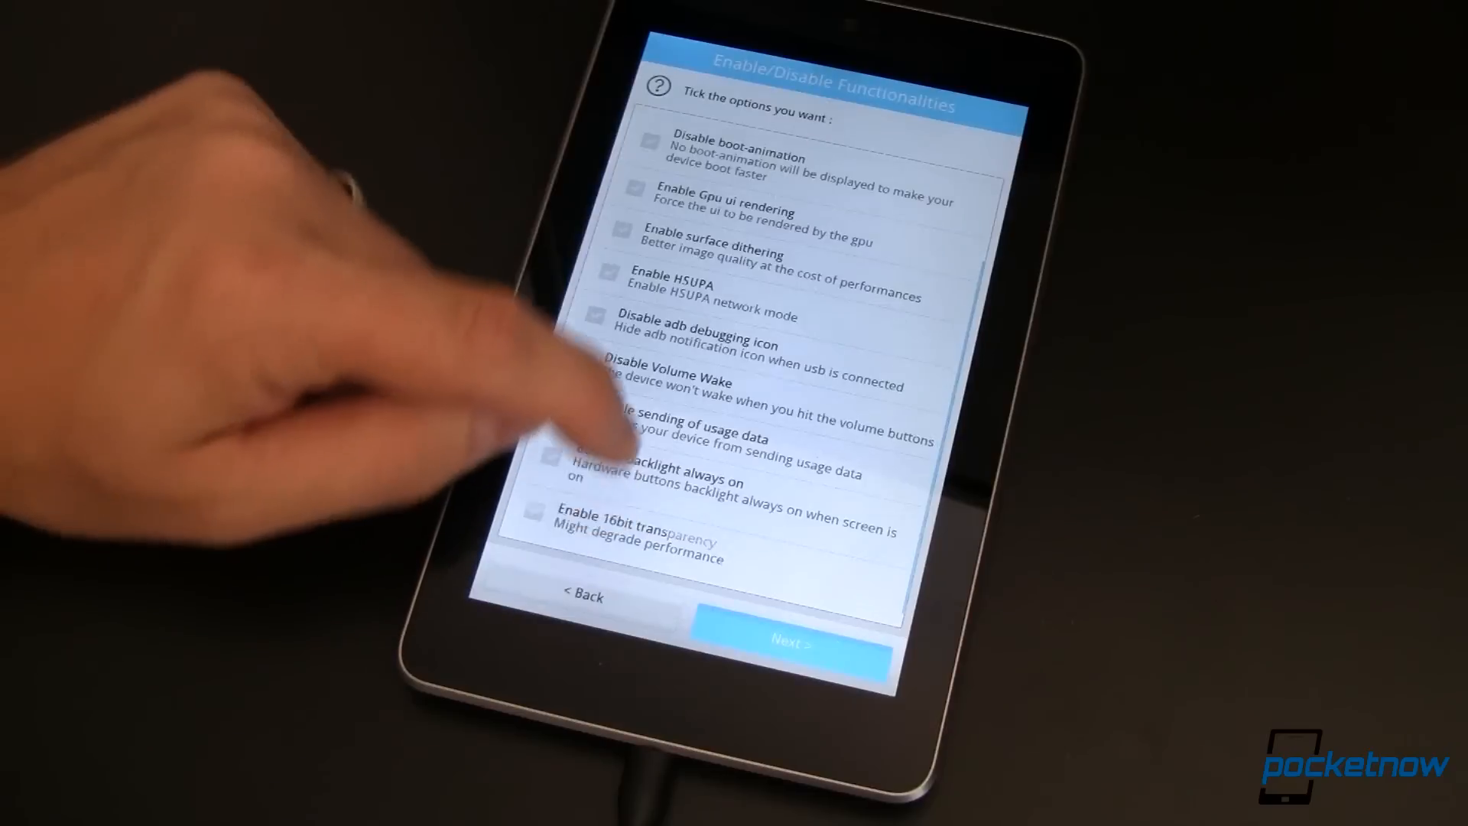
click(590, 423)
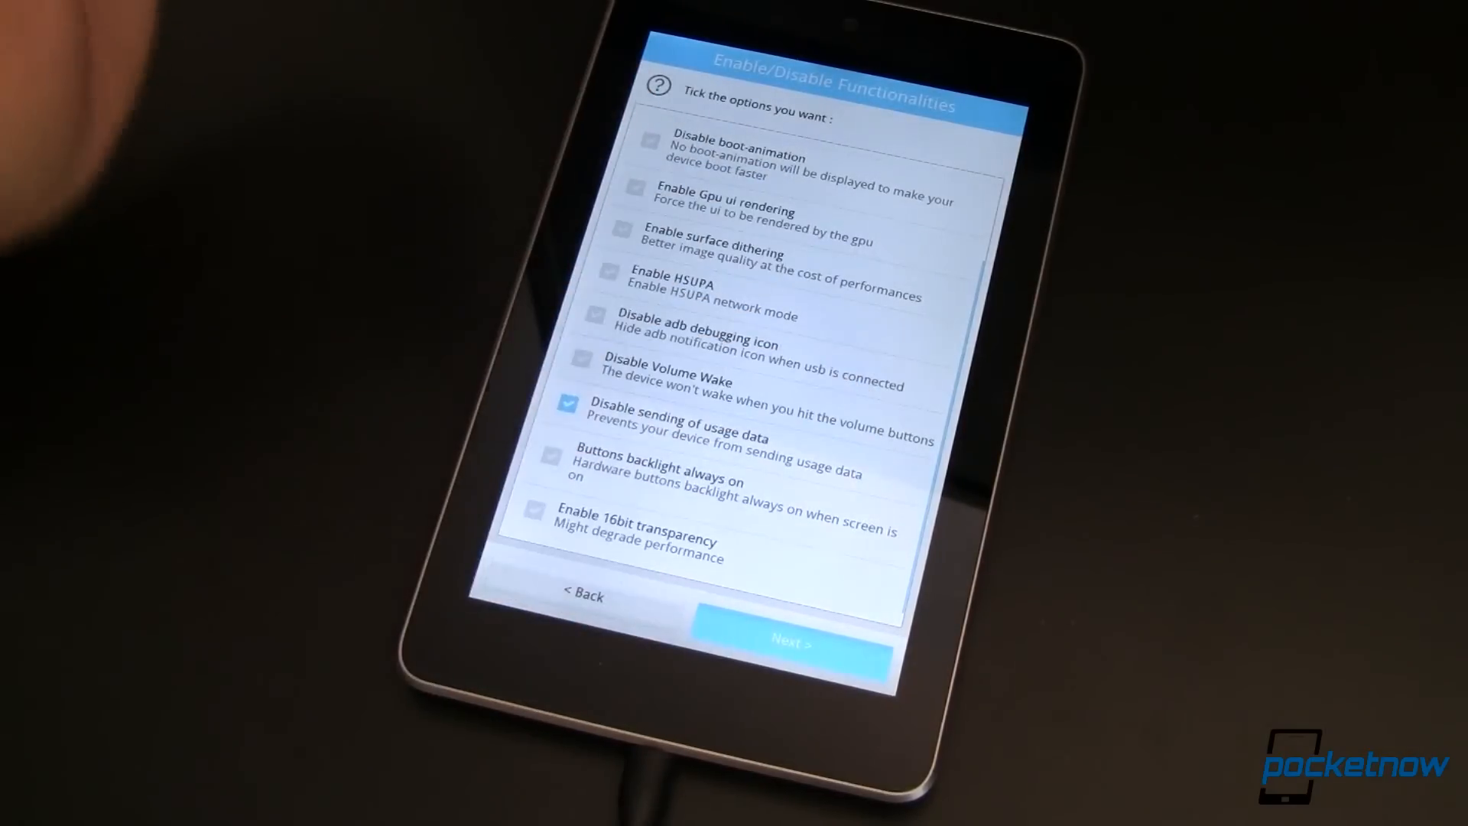
click(790, 644)
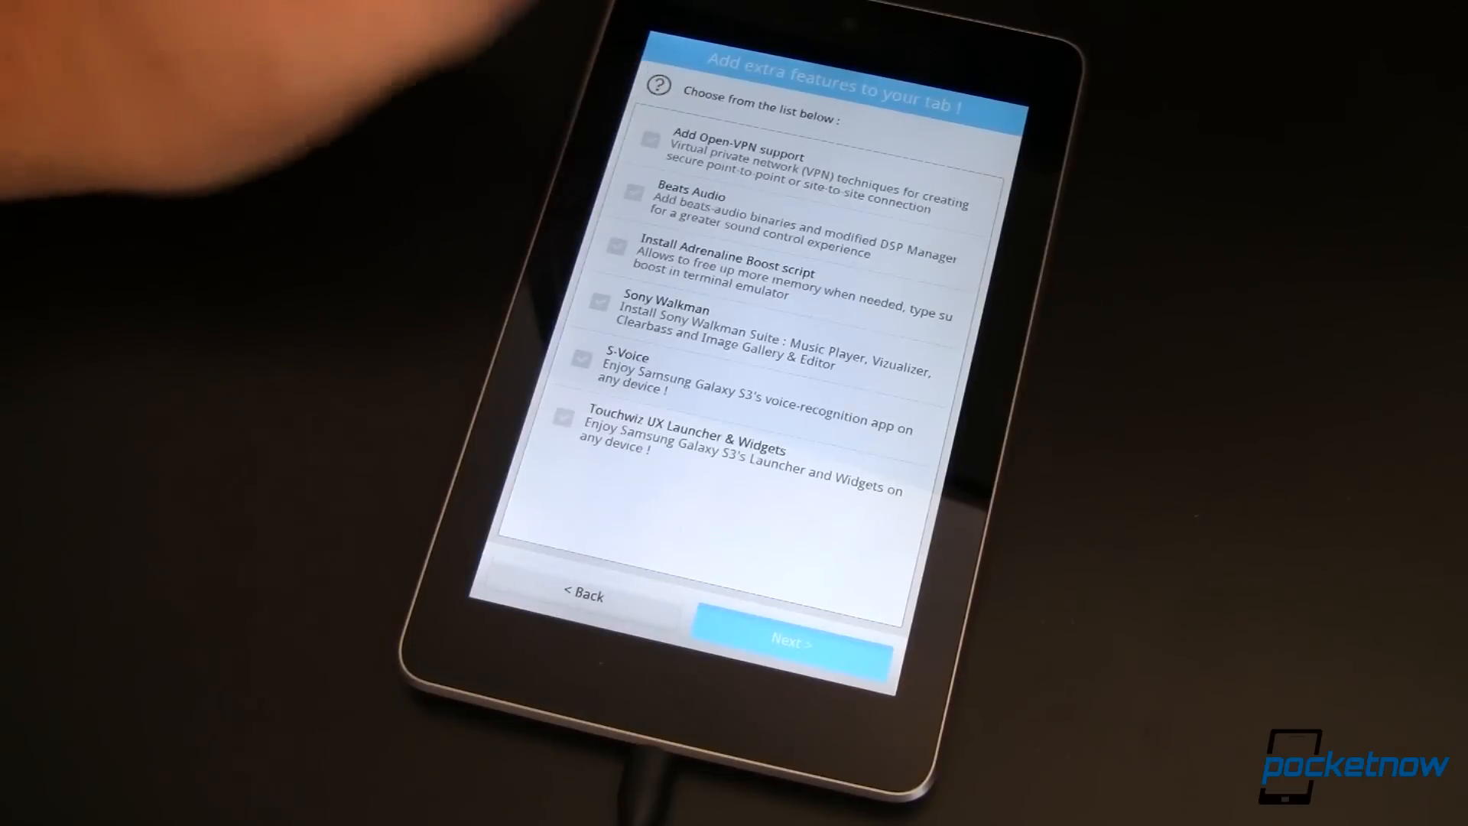
- Select Beats Audio among the extra features, completing the installation
click(632, 196)
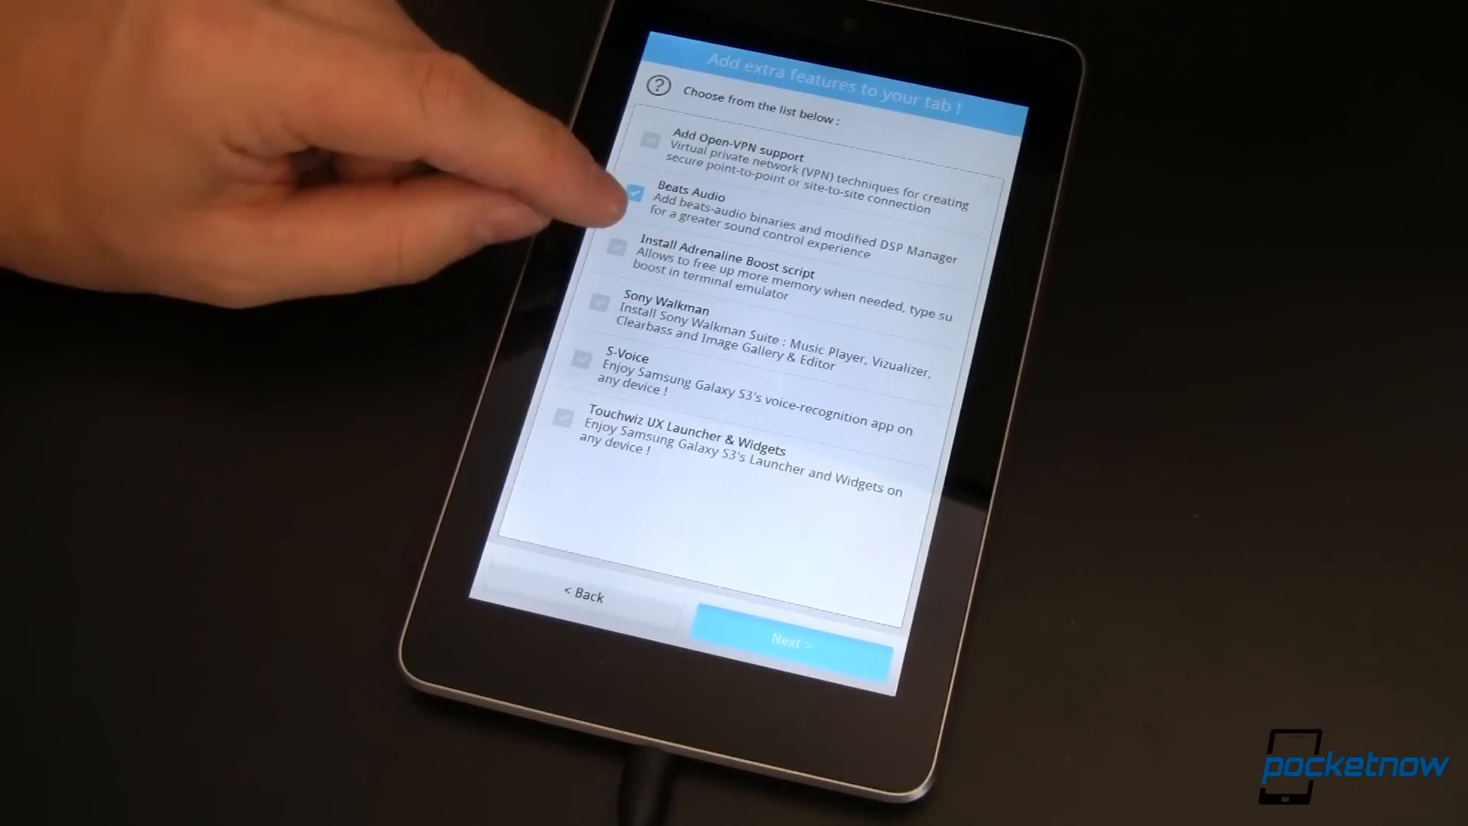
click(636, 265)
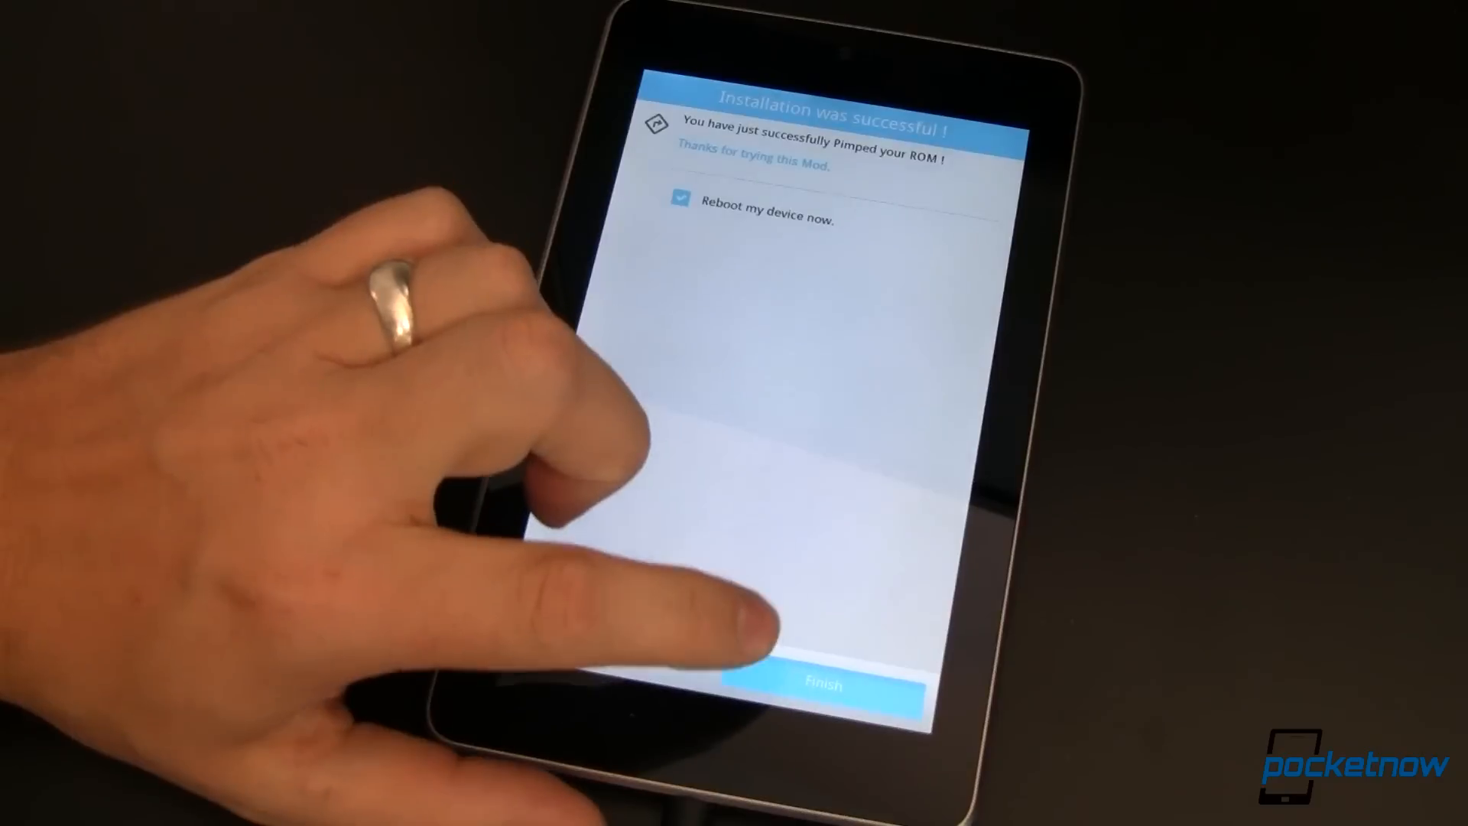
- Finish the successful install and let the tablet reboot
click(827, 687)
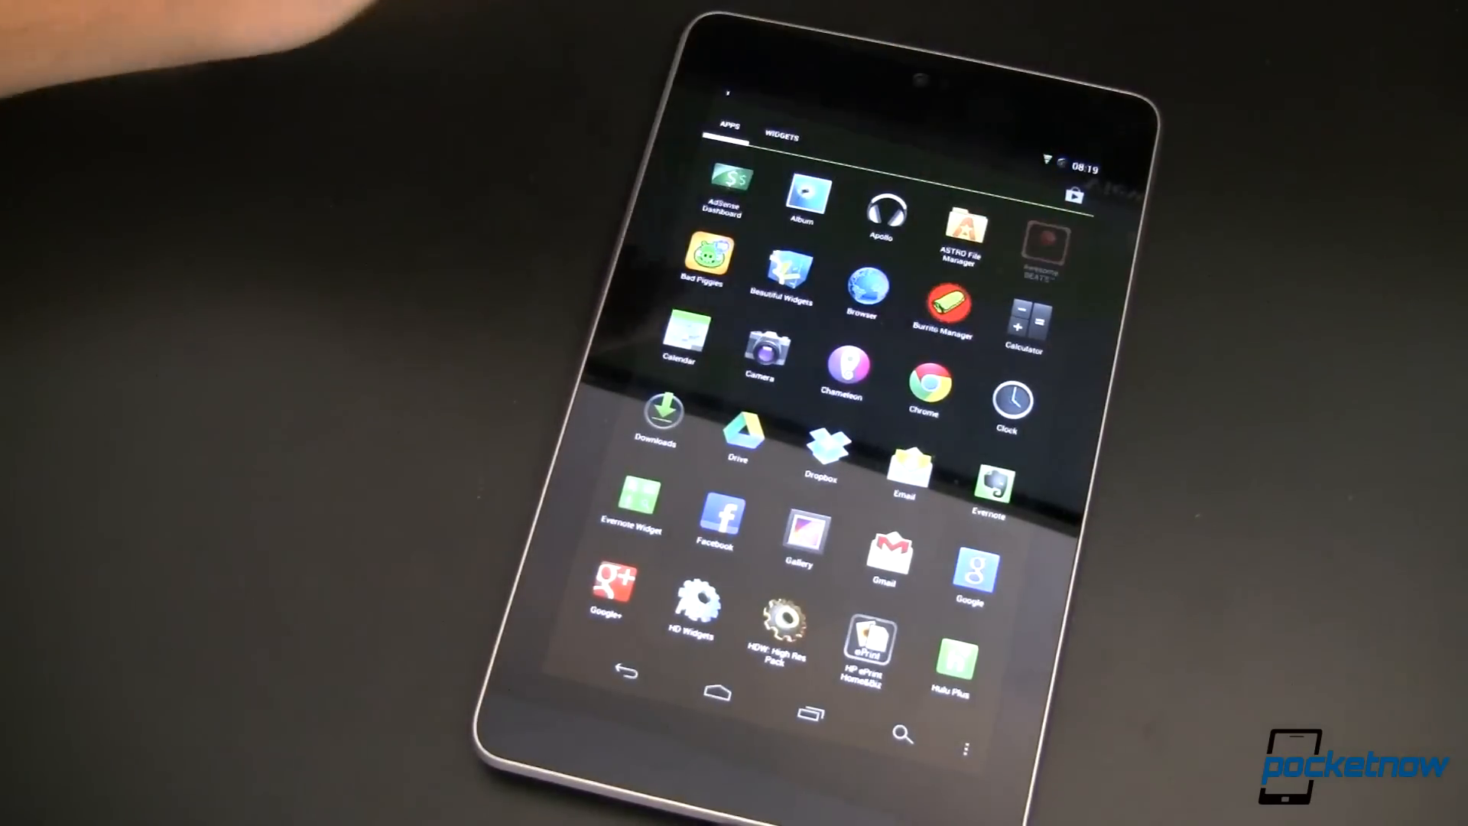
- Launch Awesome BEATS and scroll its BEATS Boost and Rock equalizer settings
click(1042, 249)
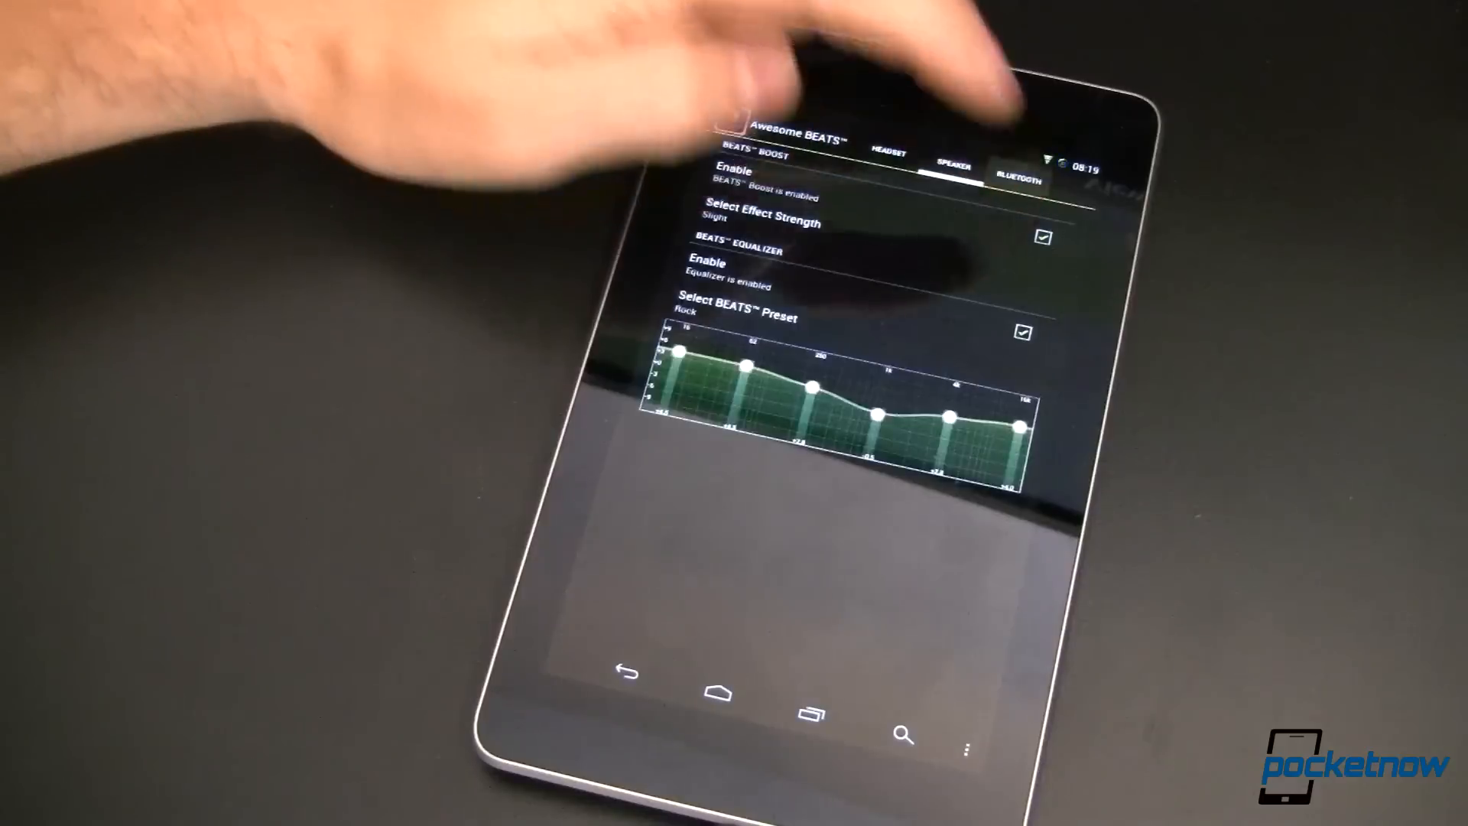
scroll(down, 3)
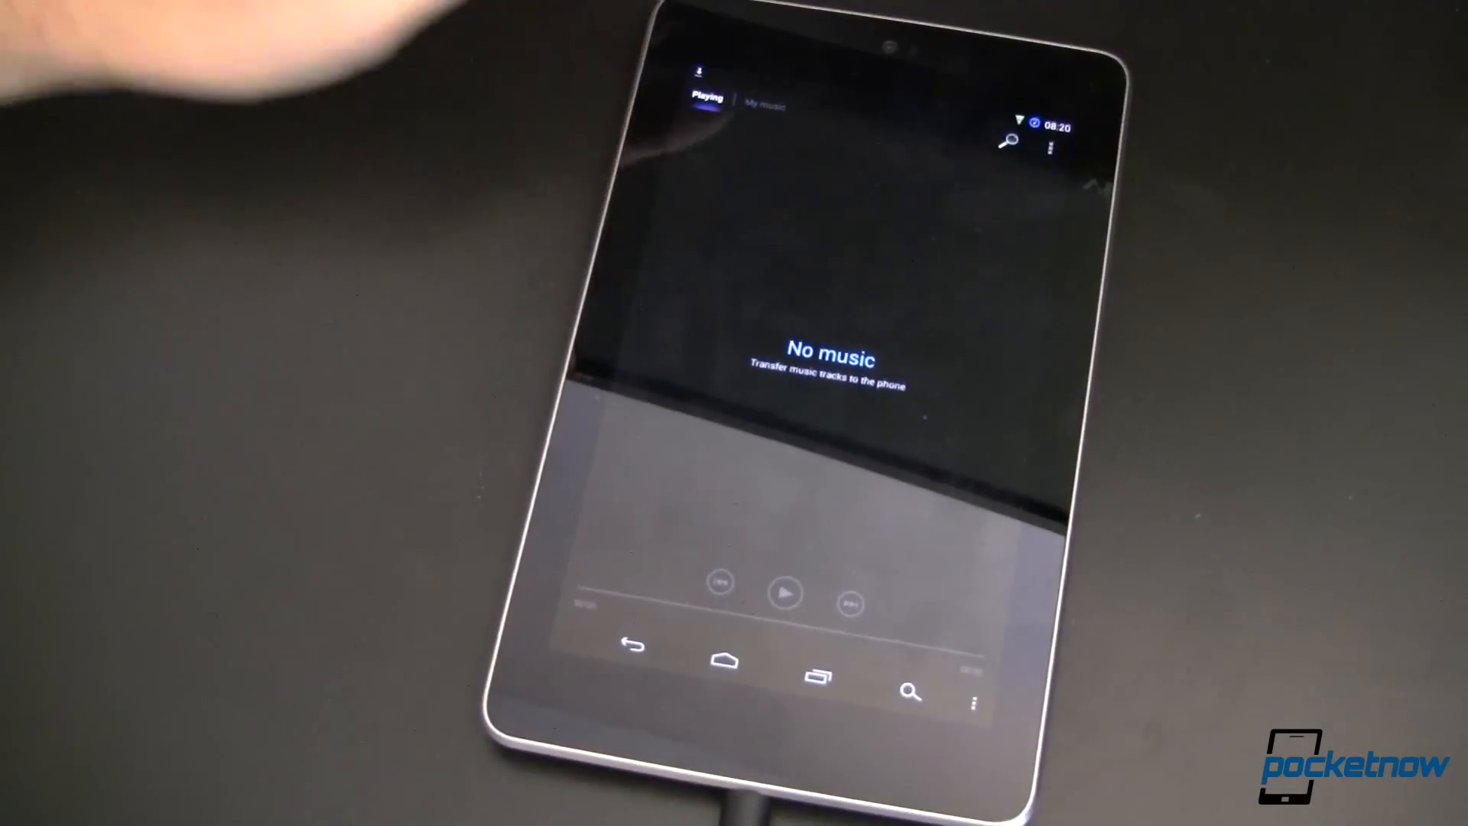
- Switch Walkman from the empty Playing screen to the My music library
click(763, 106)
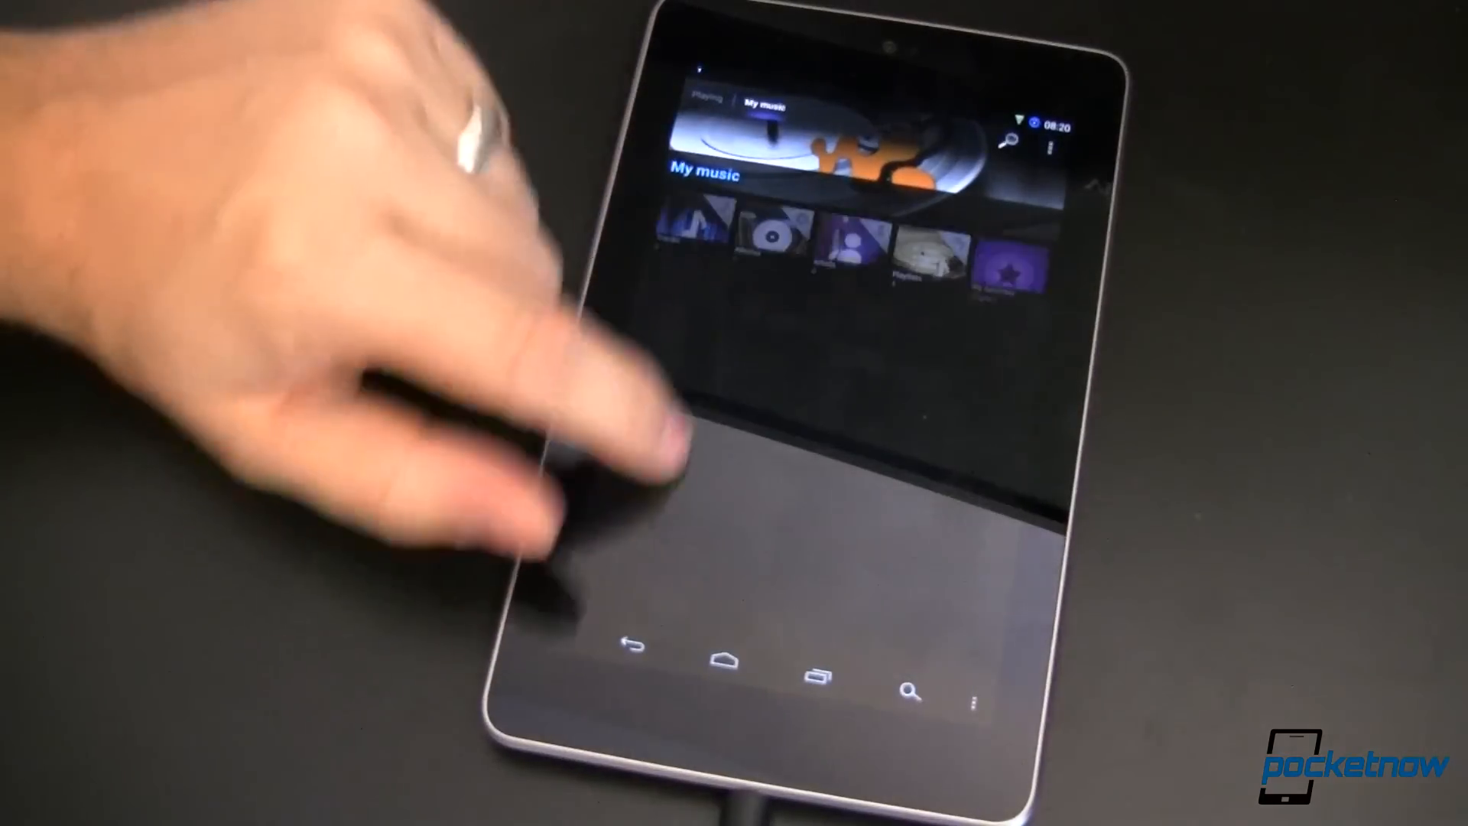